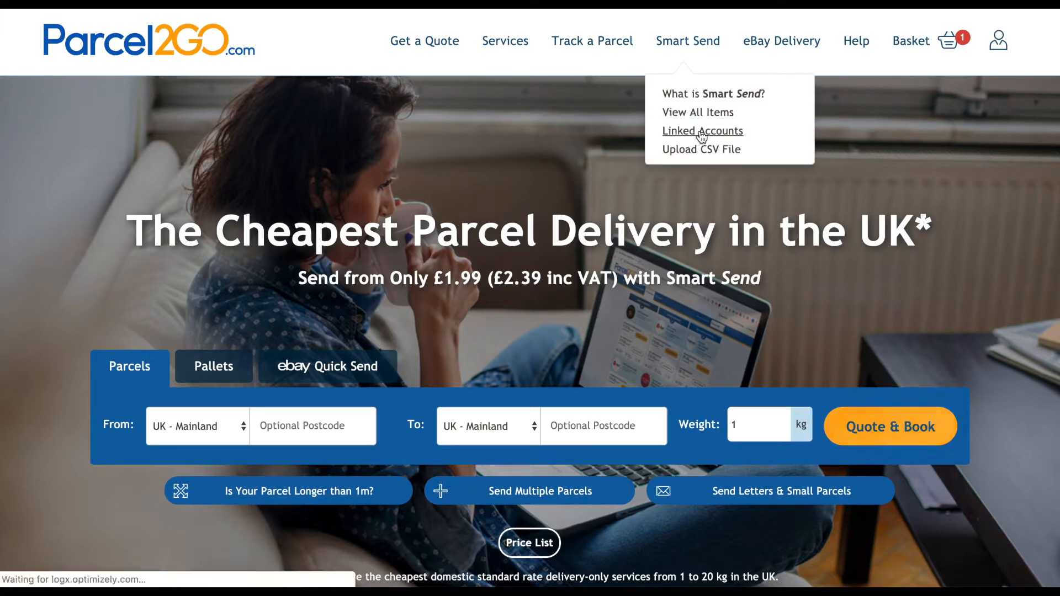
Open Smart Send's Linked Accounts page and scroll to the spreadsheet upload row
left_click(702, 130)
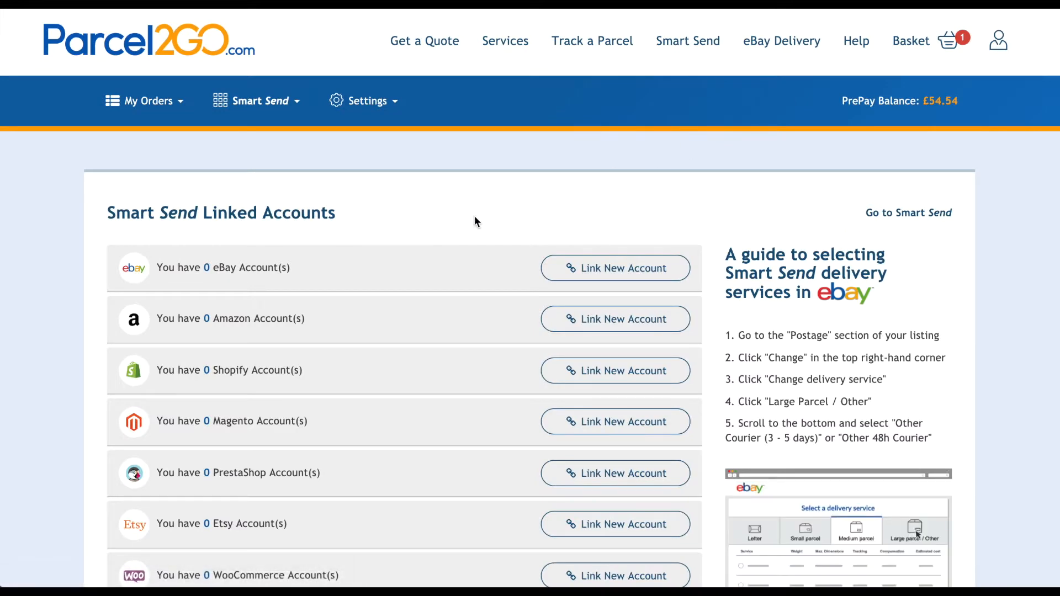
scroll("down", 3)
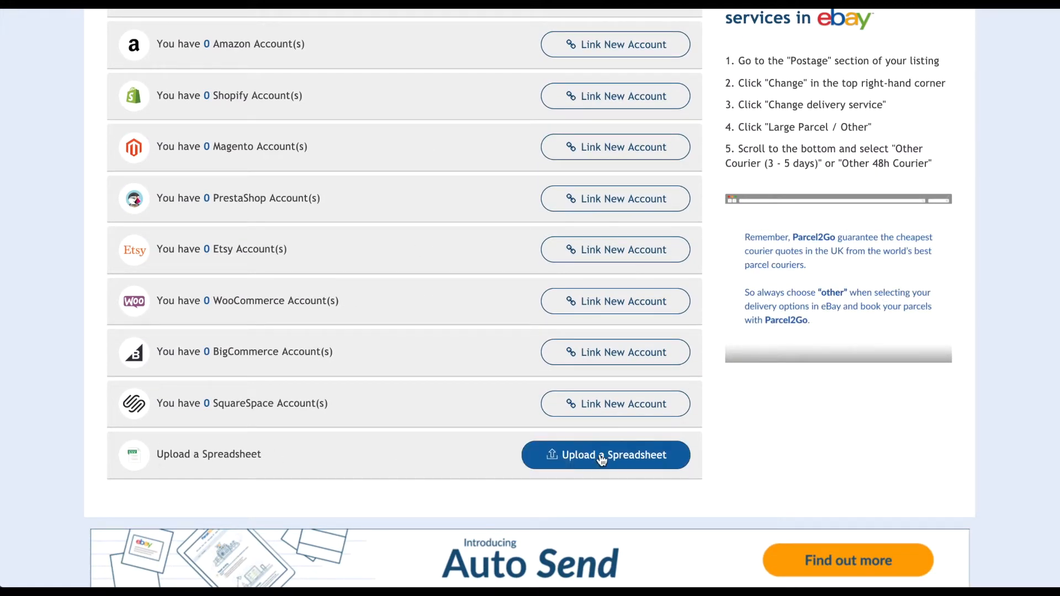
Start a spreadsheet upload and scroll through the Choose, Dimensions and column header options
left_click(605, 455)
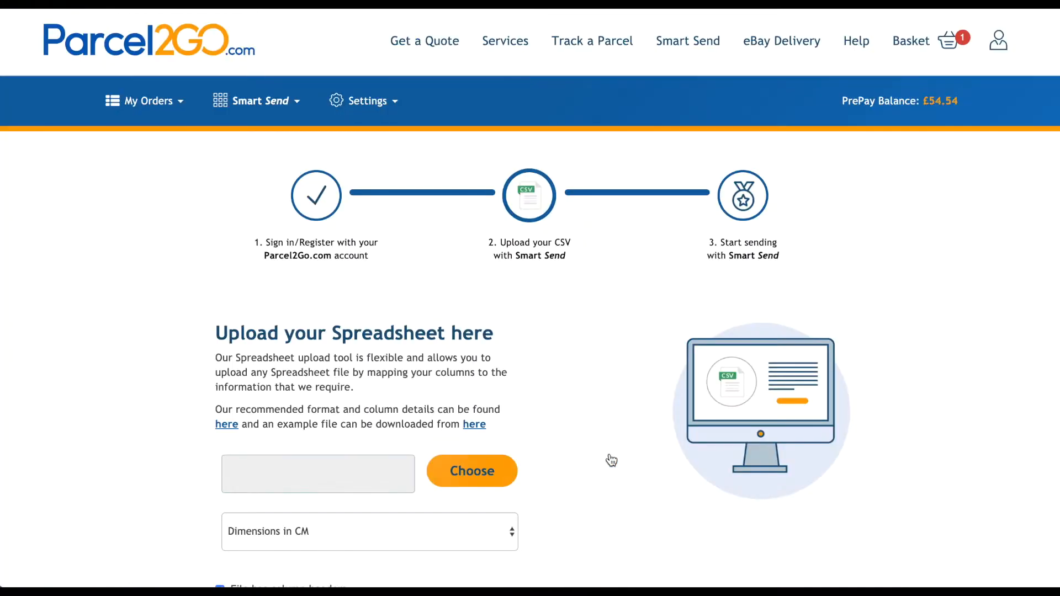
mouse_move(306, 202)
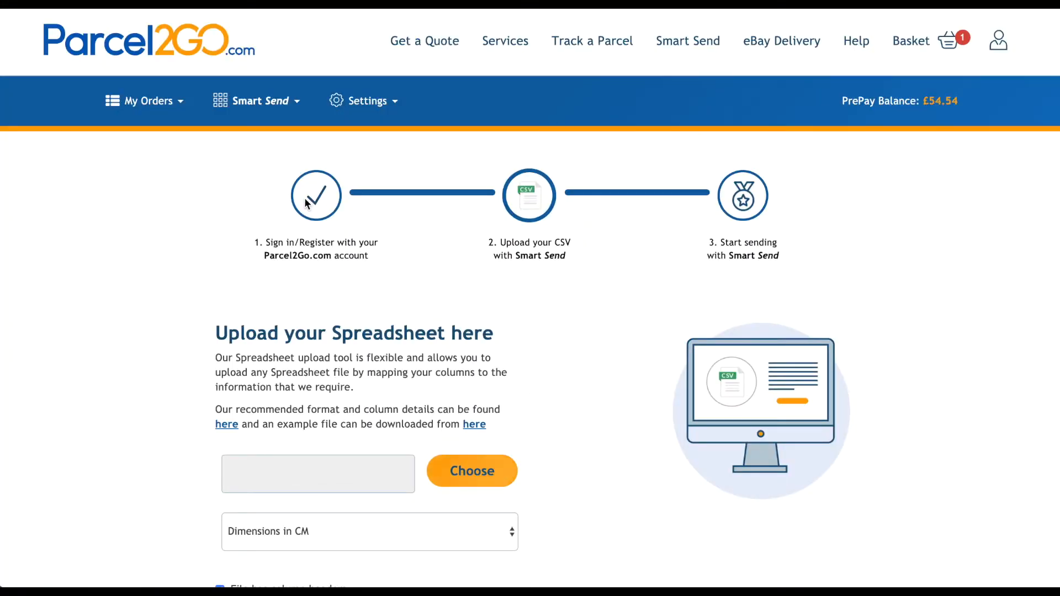
mouse_move(729, 189)
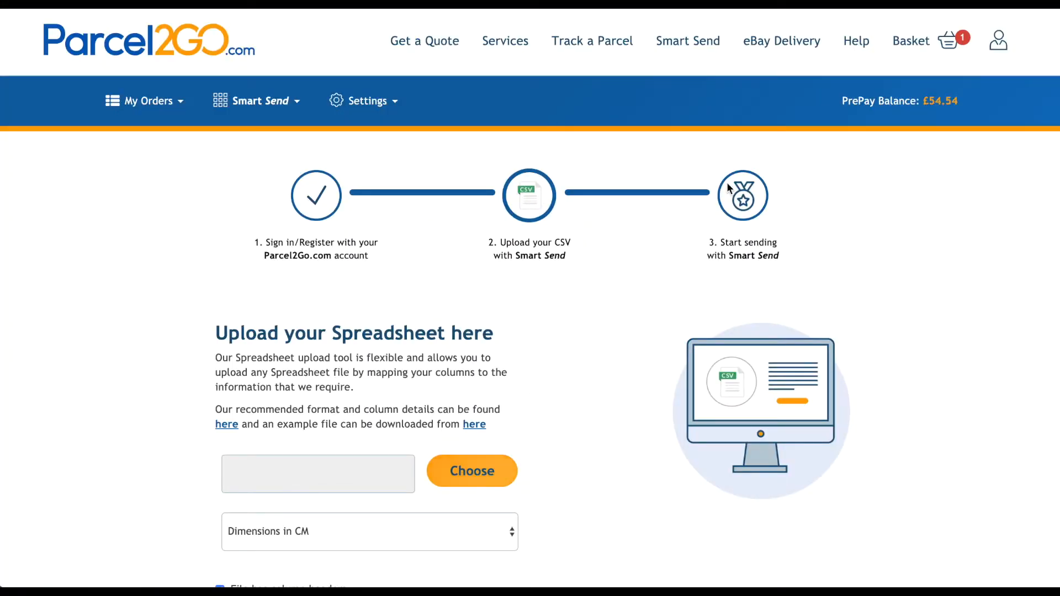
scroll("down", 3)
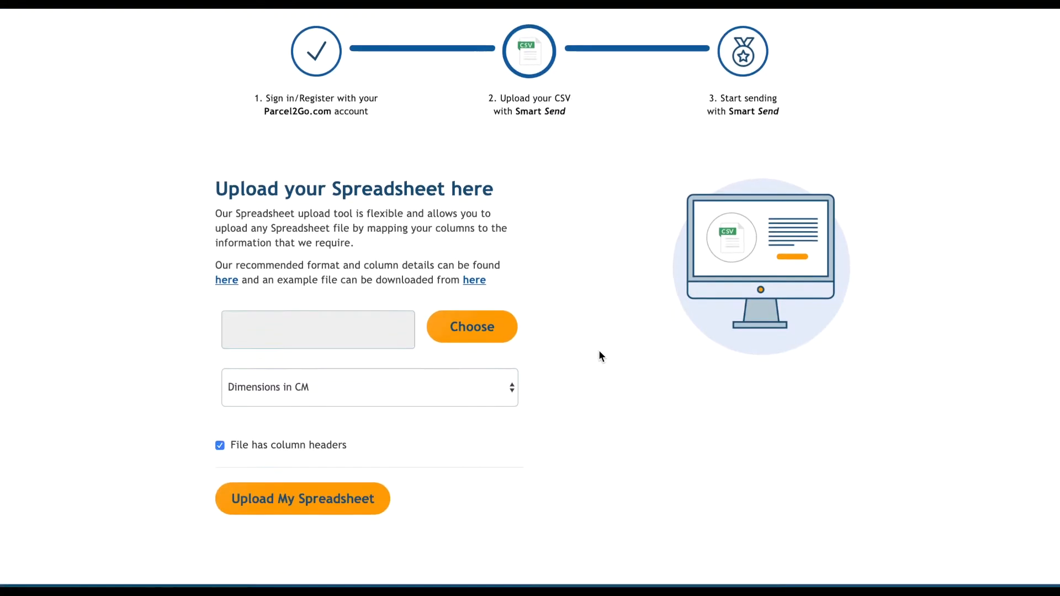
scroll("down", 3)
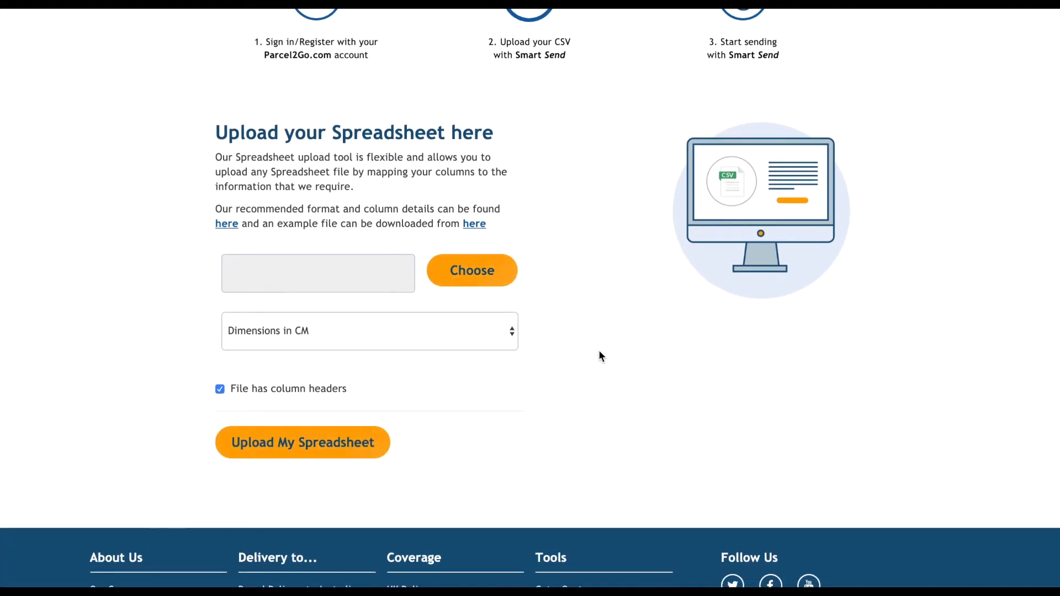
left_click(471, 270)
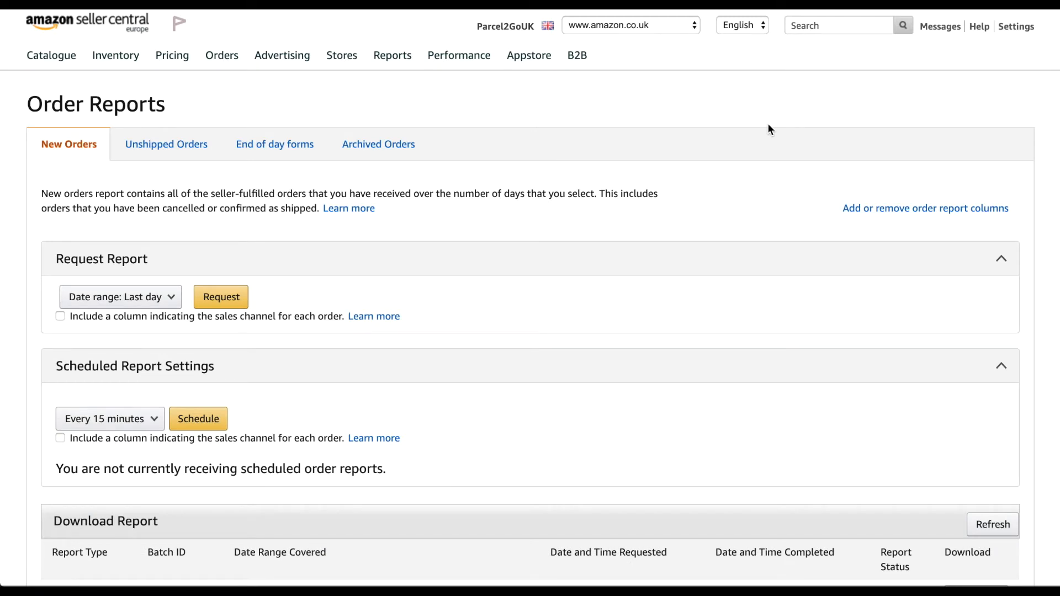
Download the ready manual order report from Amazon's New Orders reports
scroll("down", 3)
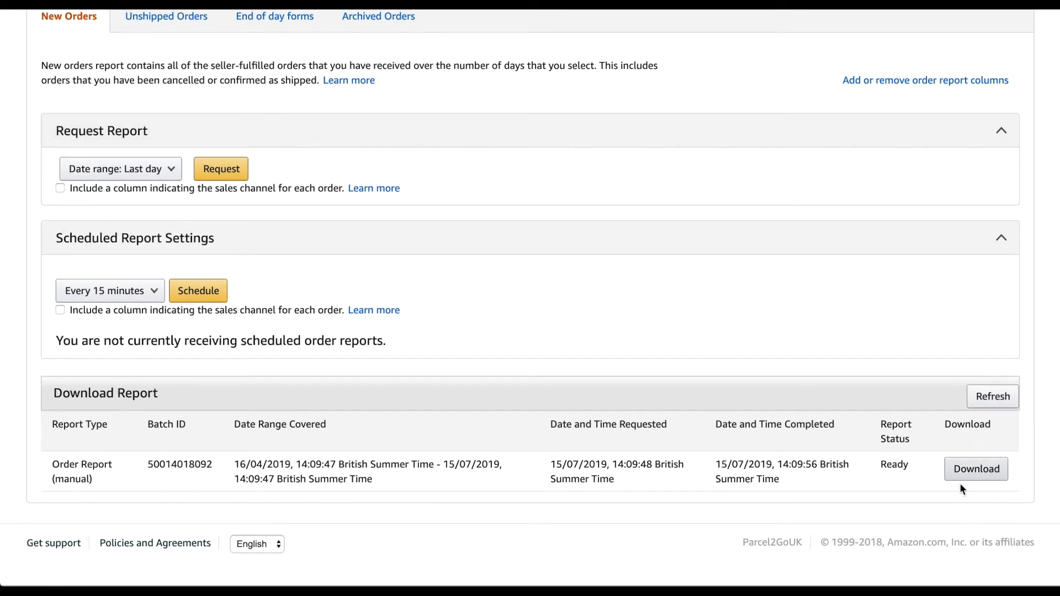
mouse_move(976, 469)
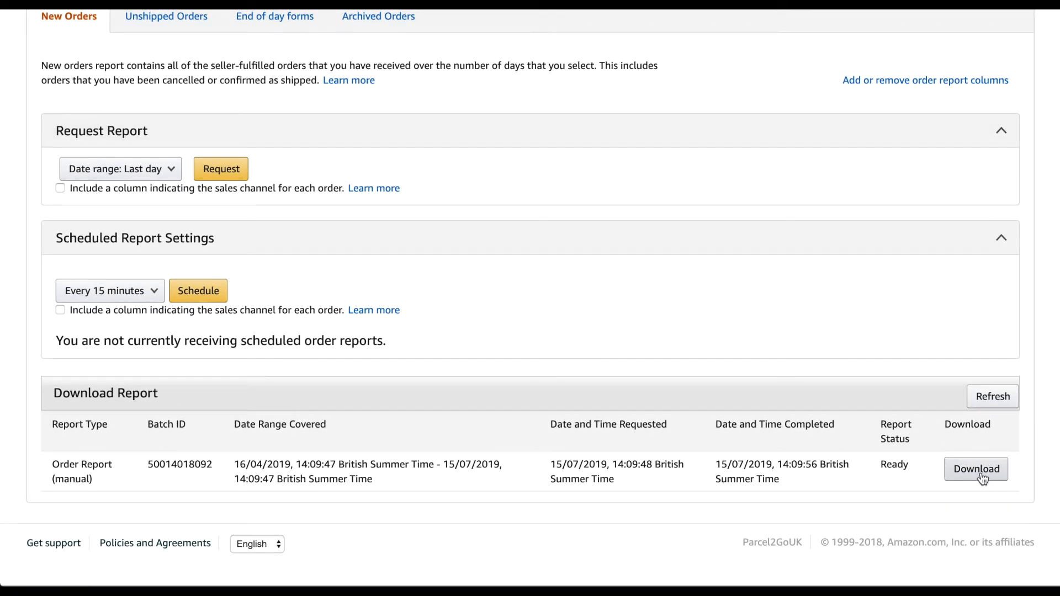
left_click(975, 469)
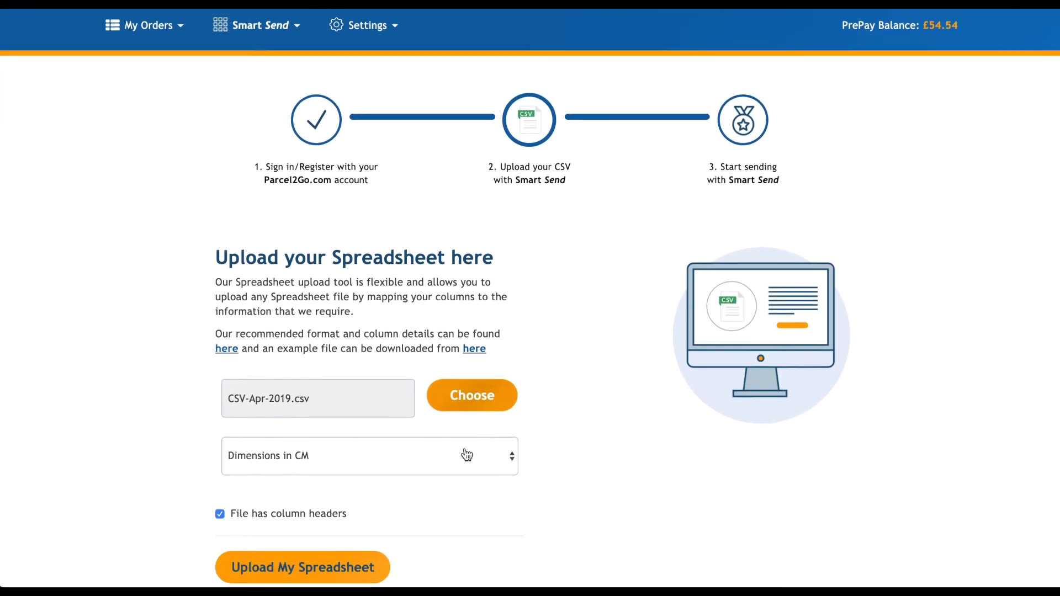
Open the recommended CSV format guide via the first 'here' link
scroll("down", 3)
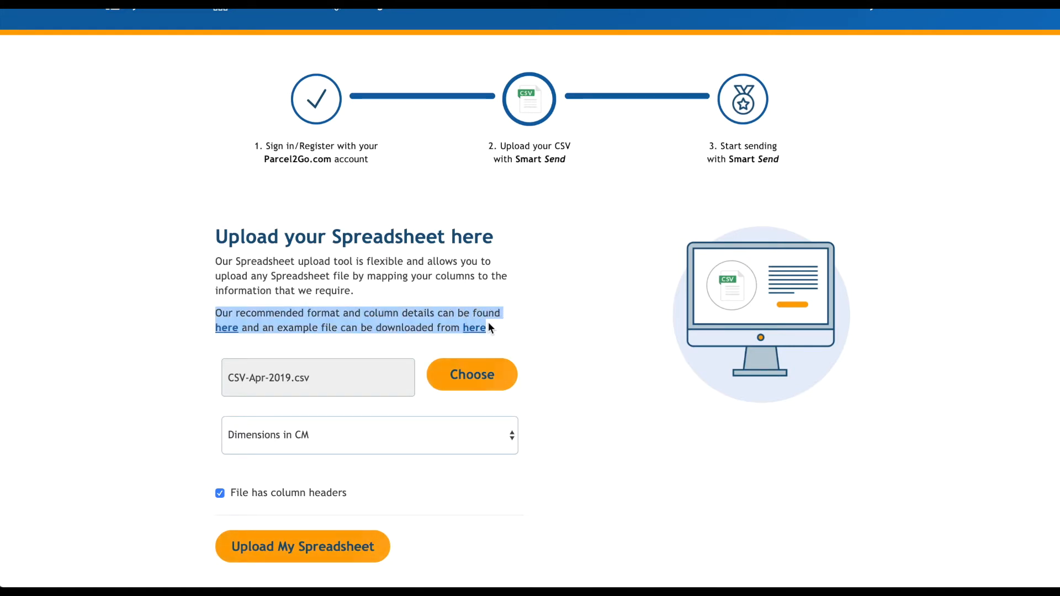
mouse_move(509, 331)
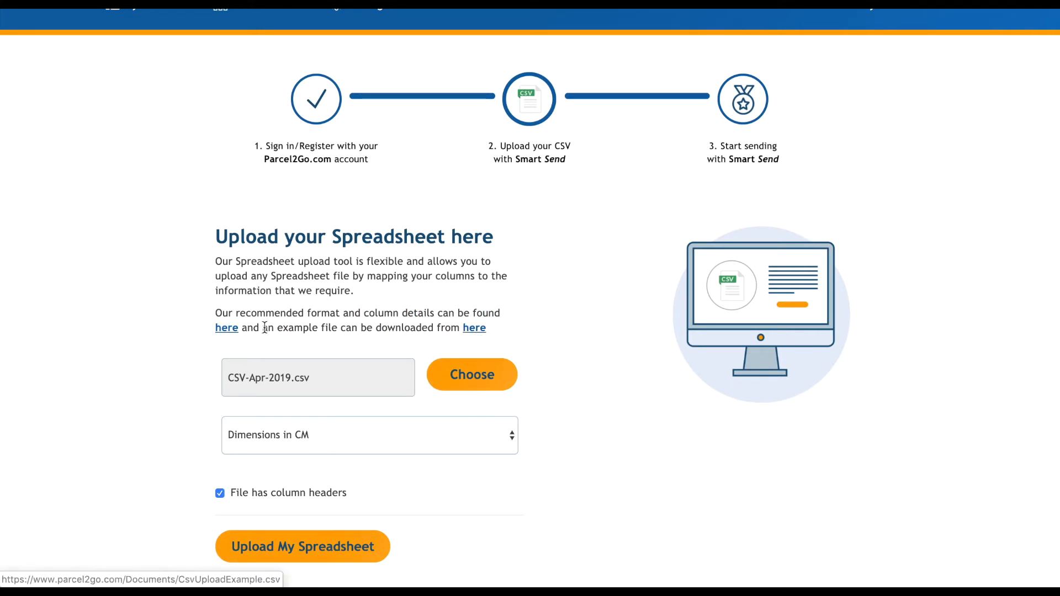
left_click(225, 328)
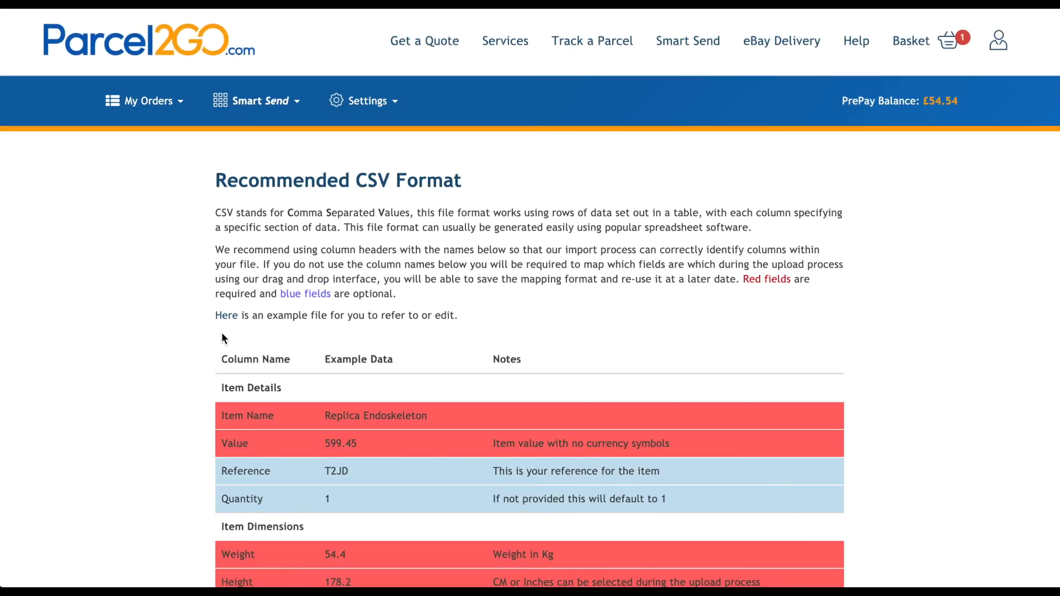
mouse_move(152, 391)
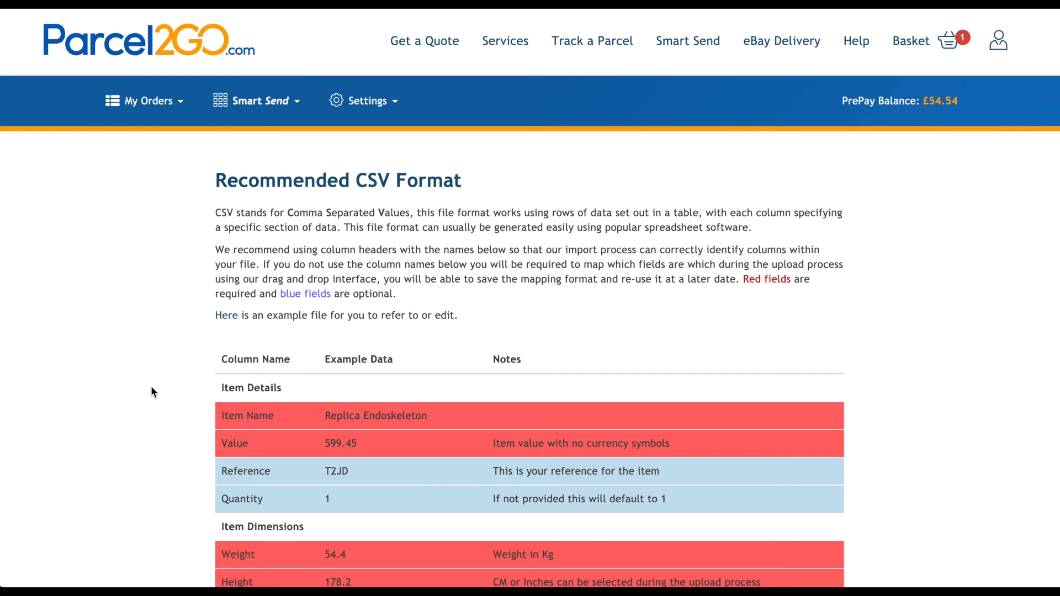
scroll("down", 3)
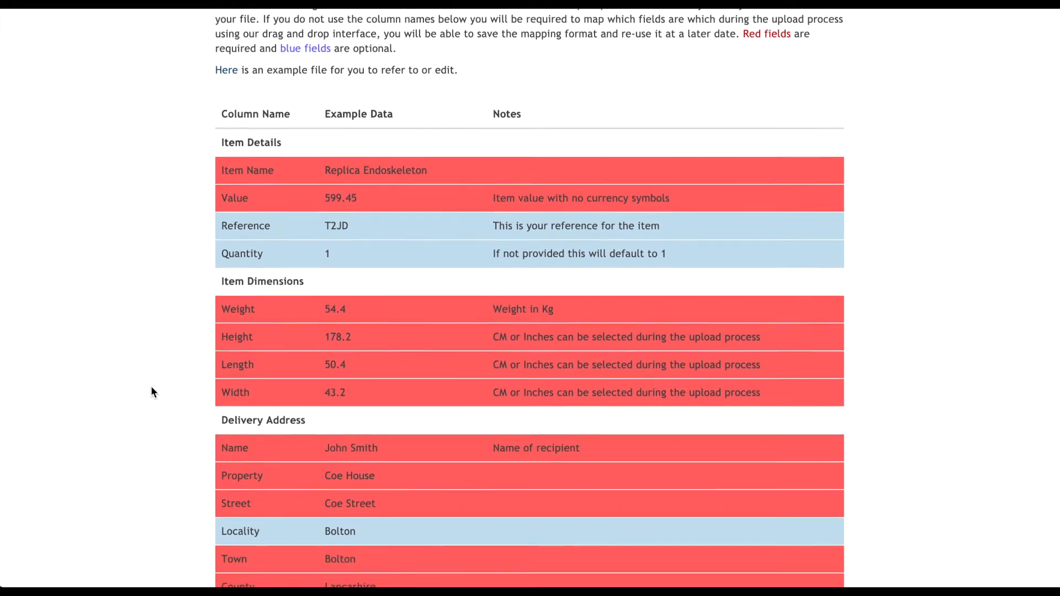
scroll("down", 3)
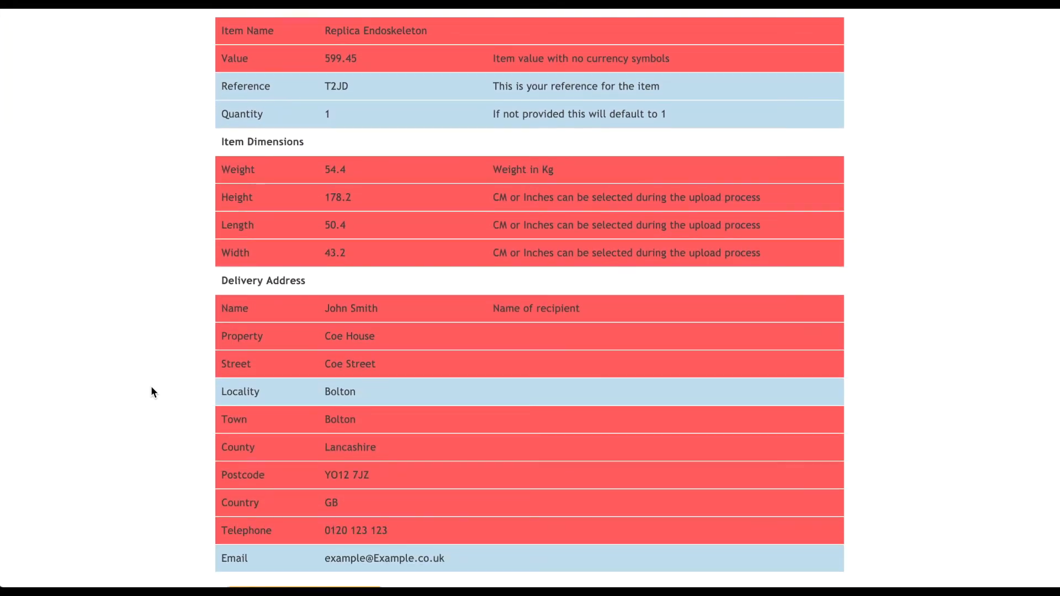
scroll("down", 3)
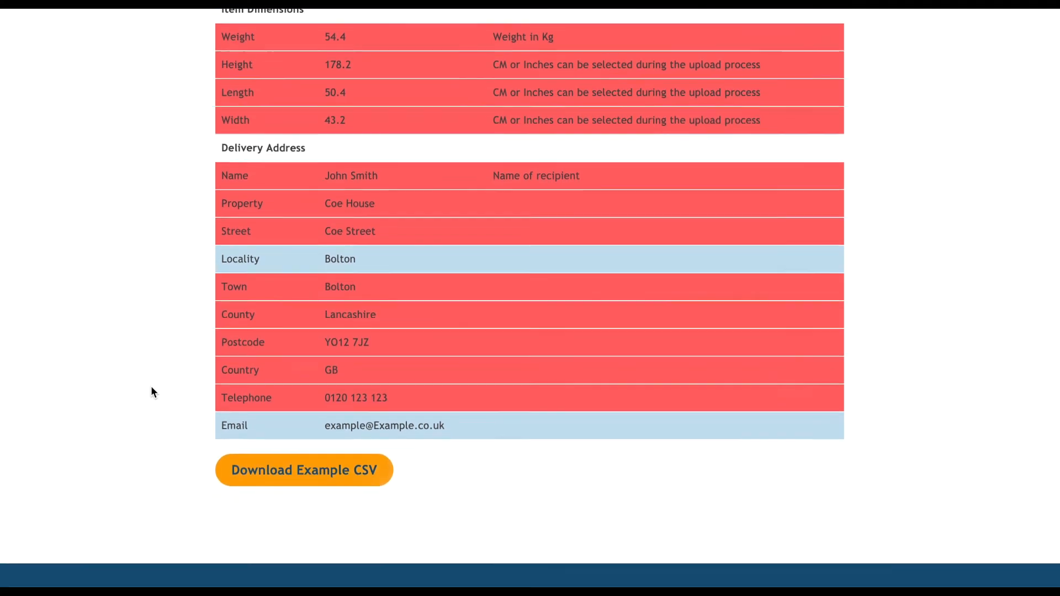
scroll("down", 3)
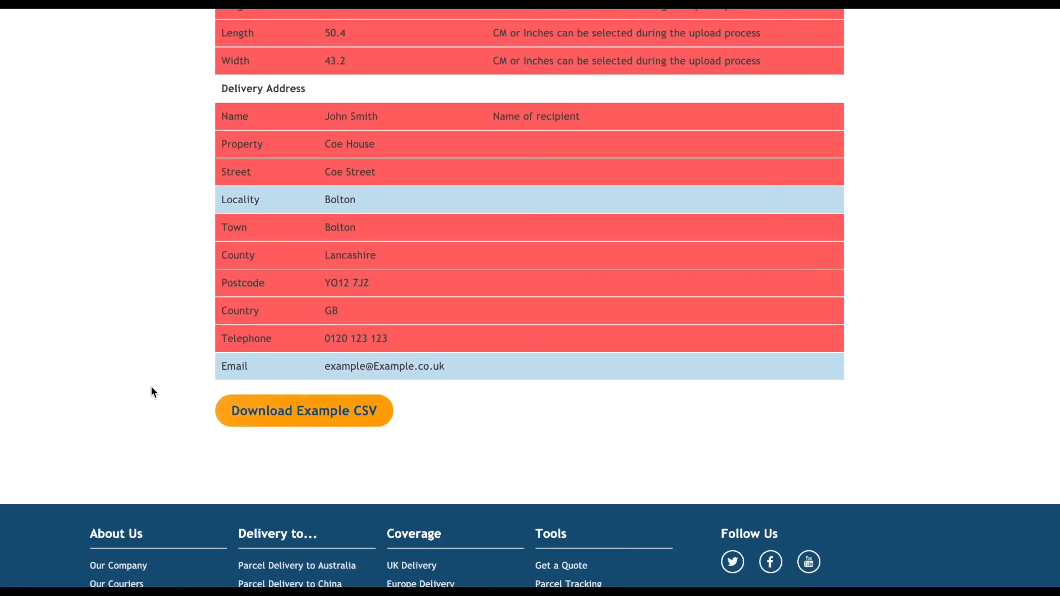
scroll("up", 3)
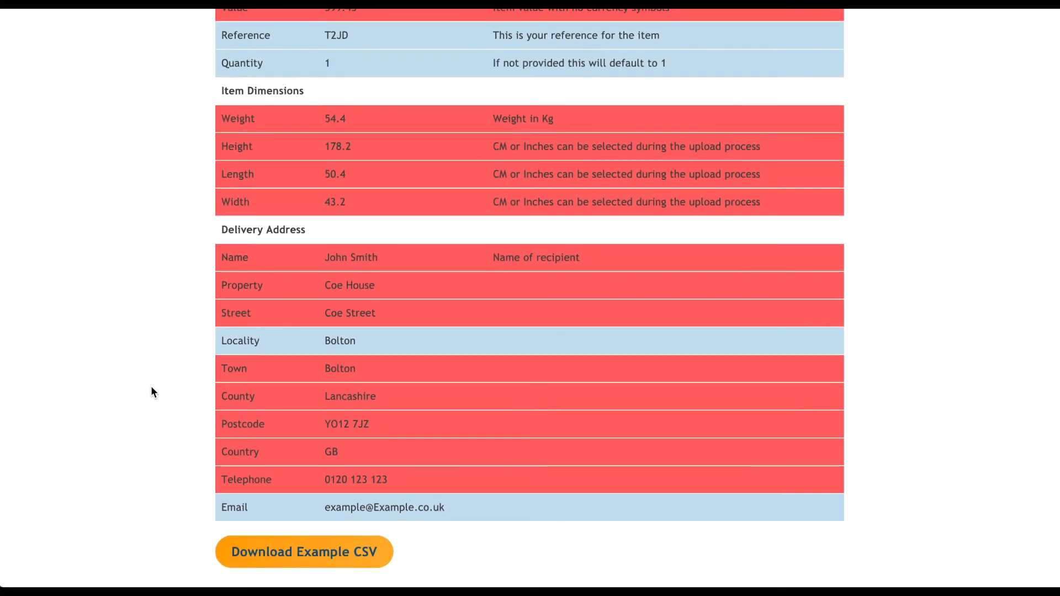
scroll("up", 3)
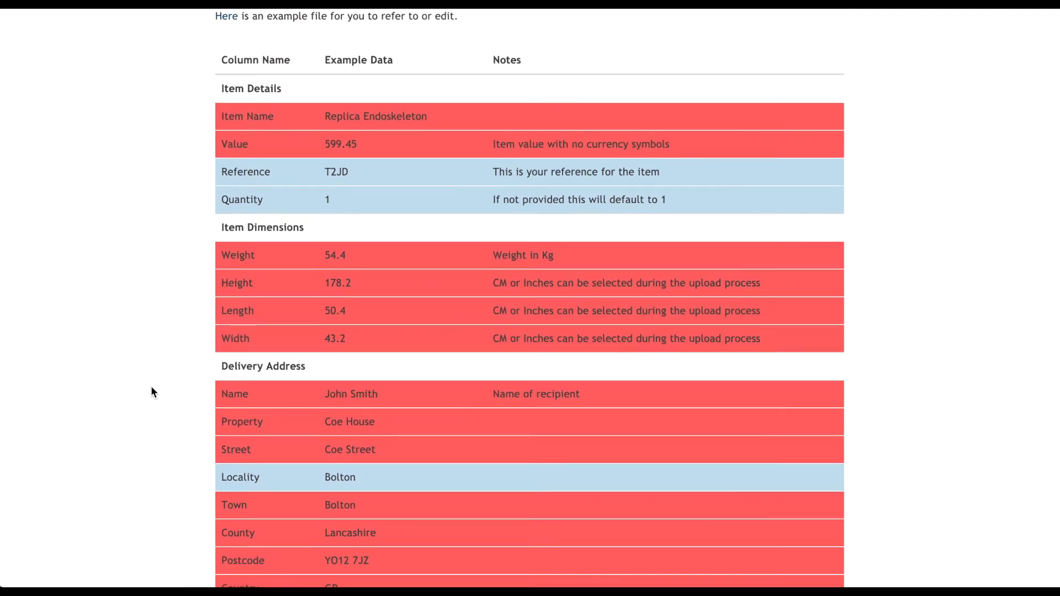
scroll("up", 3)
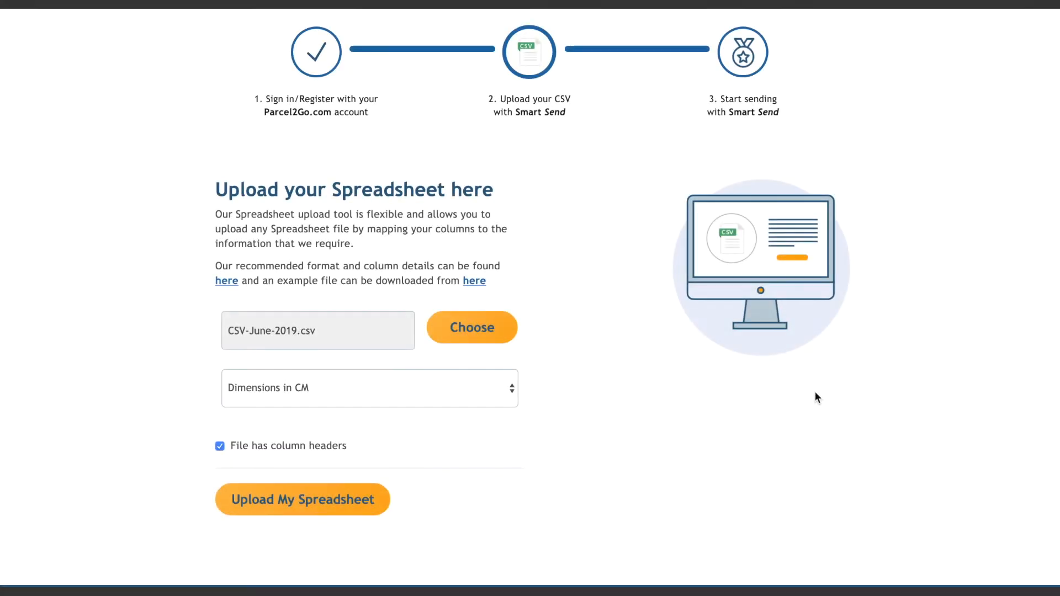
Upload CSV-June-2019.csv with CM dimensions and column headers
left_click(302, 498)
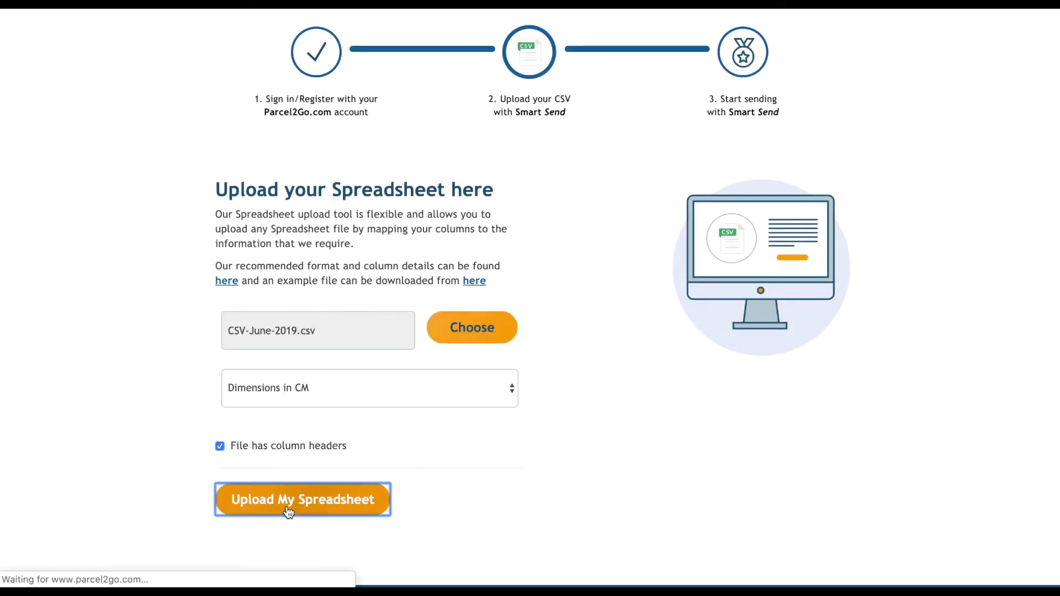
left_click(302, 499)
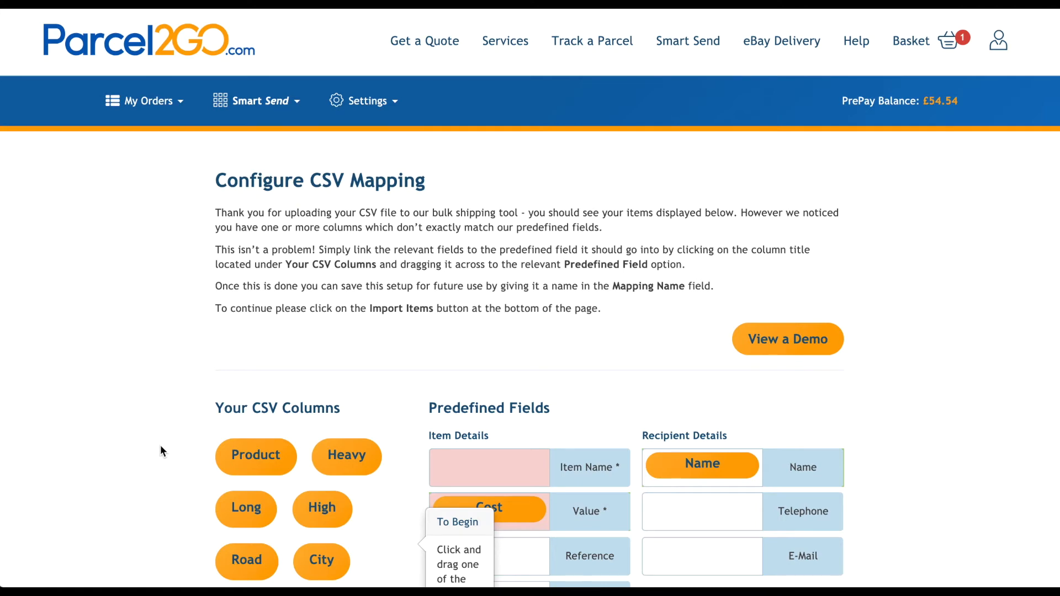
Scroll through the mapping page to check Product, Heavy, High, Long, Road and City mappings
scroll("down", 3)
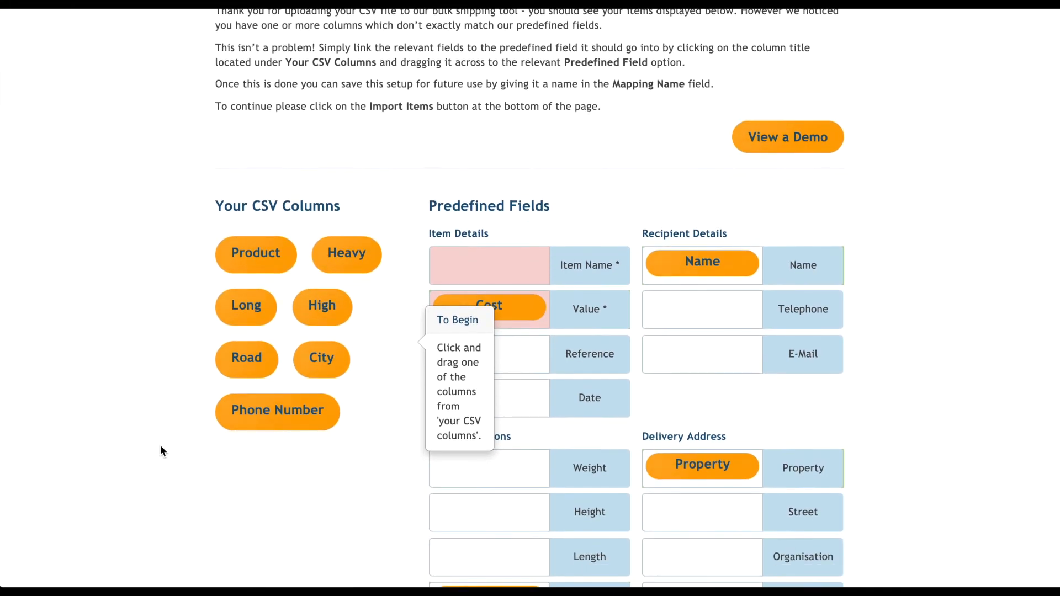
scroll("down", 3)
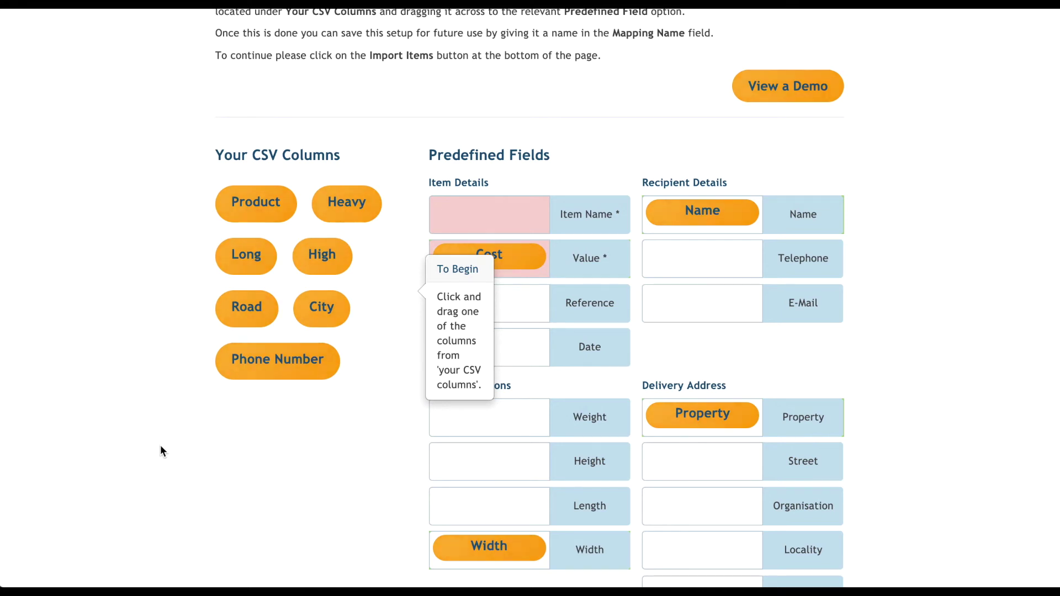
mouse_move(175, 424)
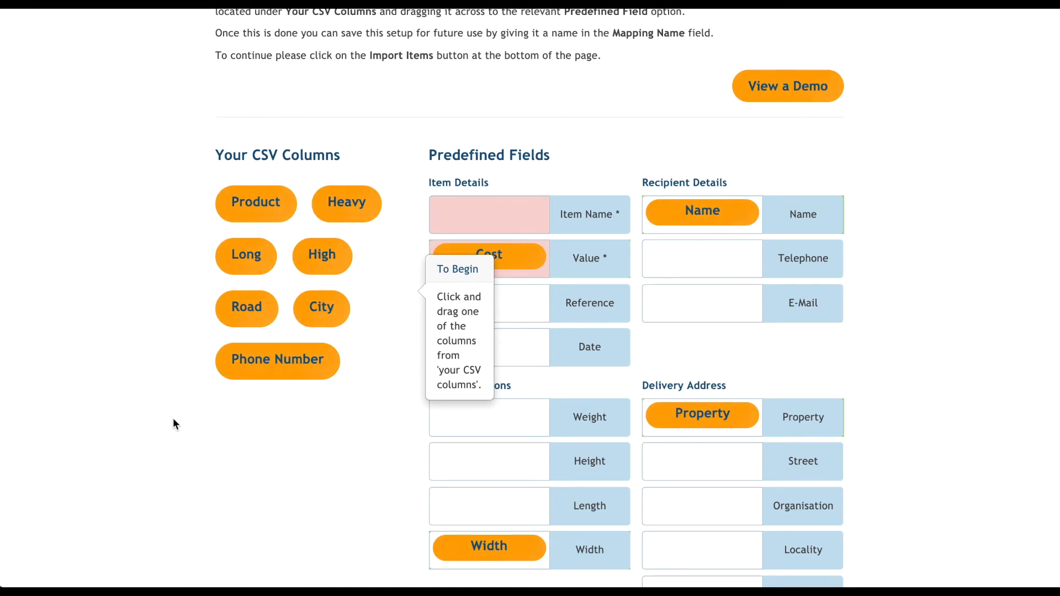
mouse_move(255, 202)
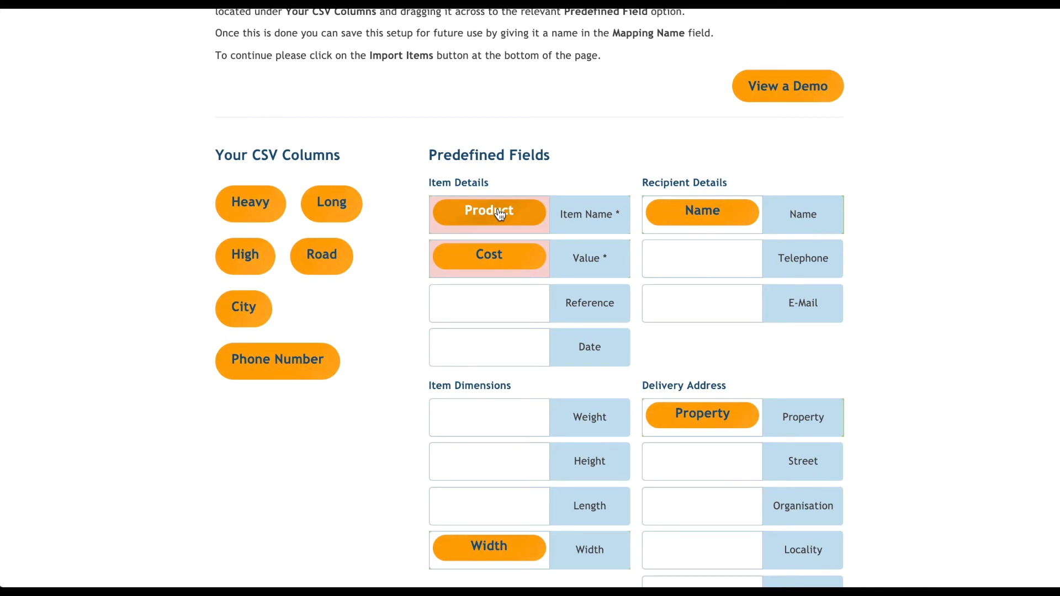
mouse_move(250, 204)
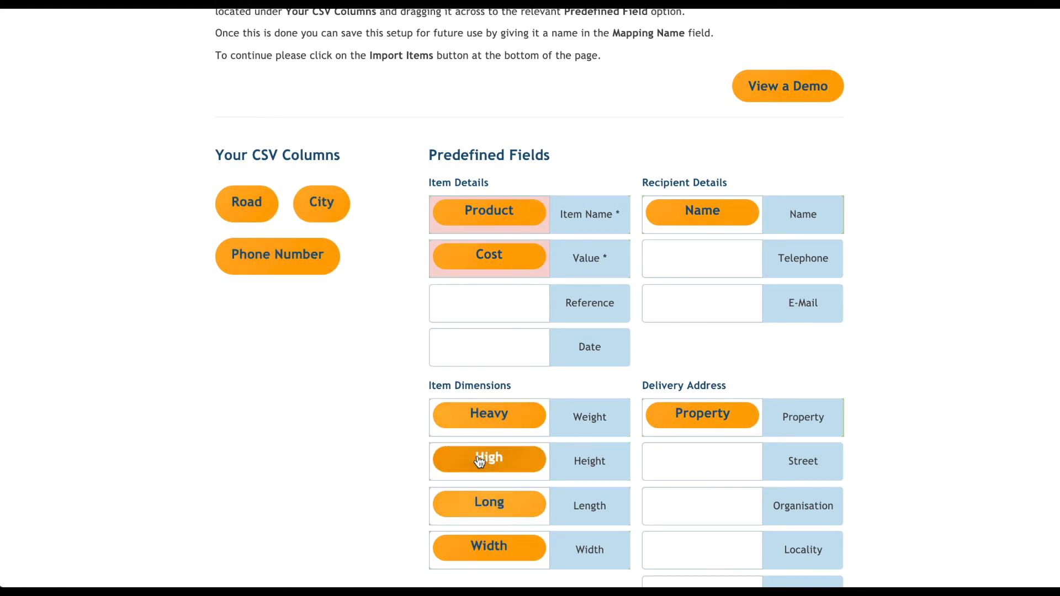
mouse_move(295, 478)
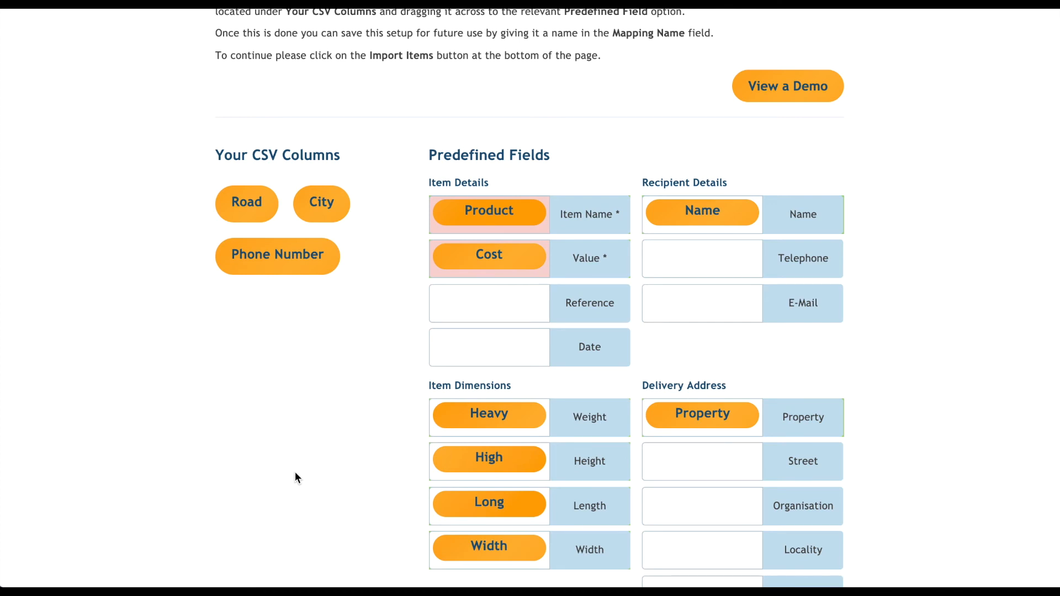
scroll("down", 3)
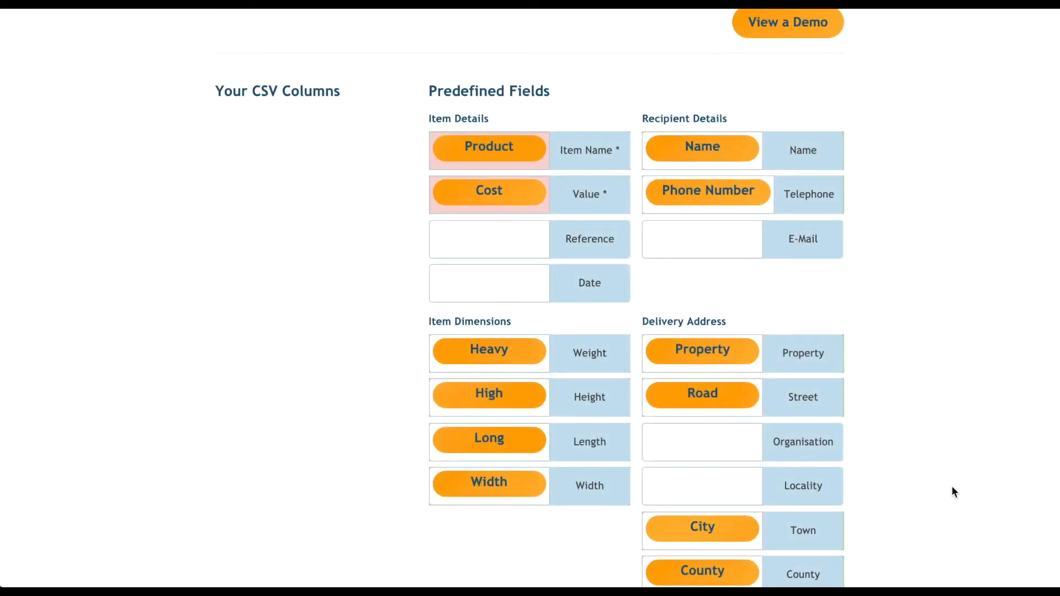
scroll("down", 3)
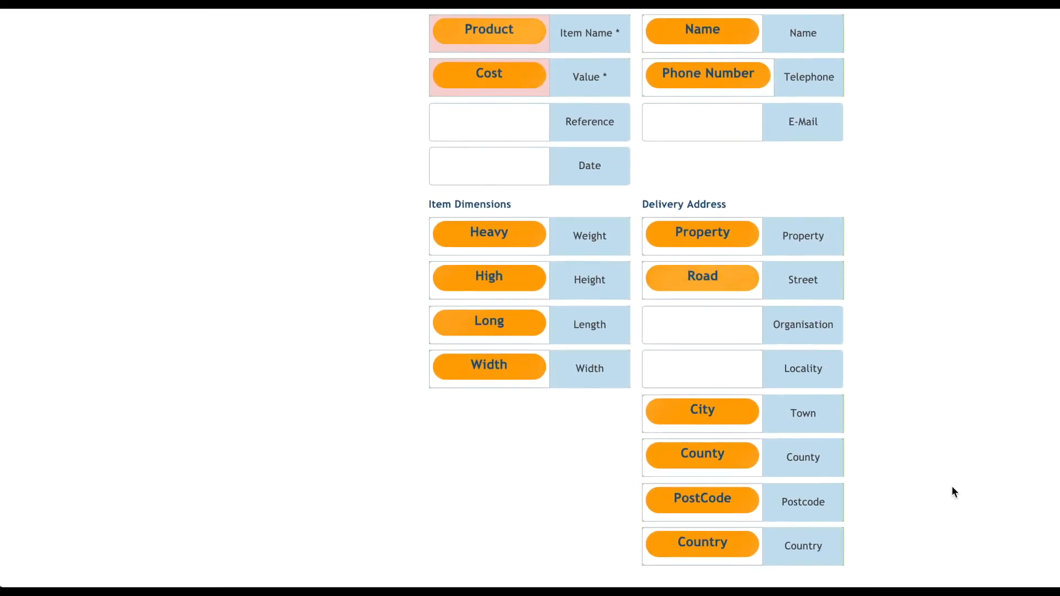
scroll("down", 3)
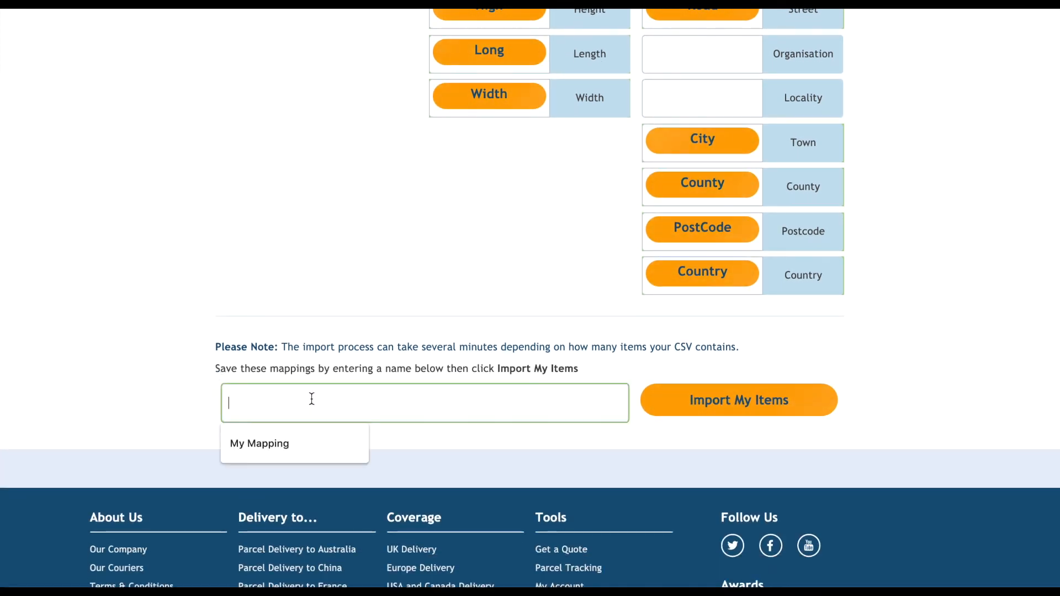
Name the mapping 'My Mapping' and import the items
left_click(259, 442)
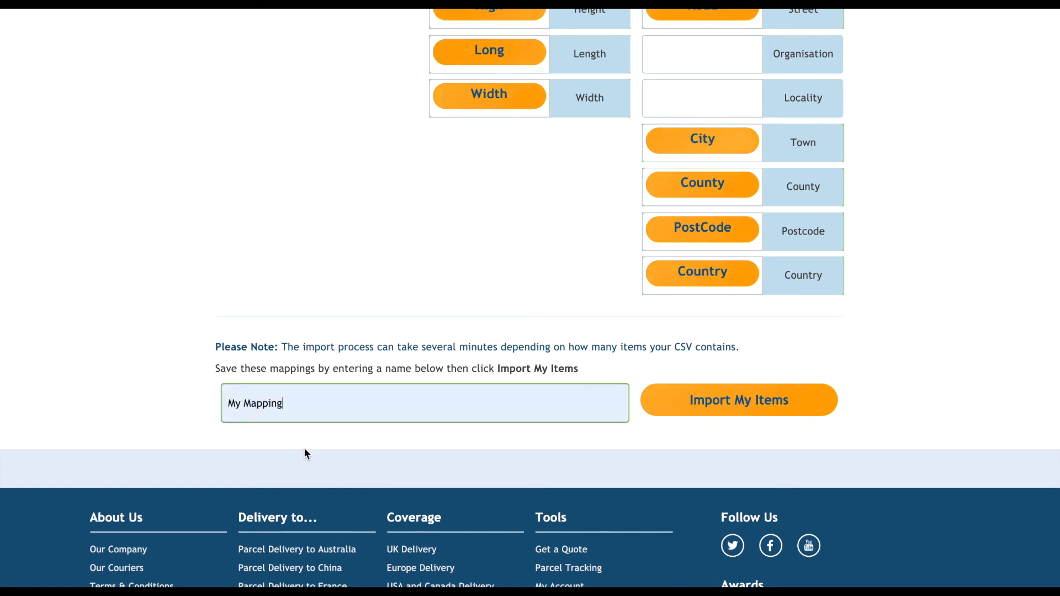
mouse_move(739, 400)
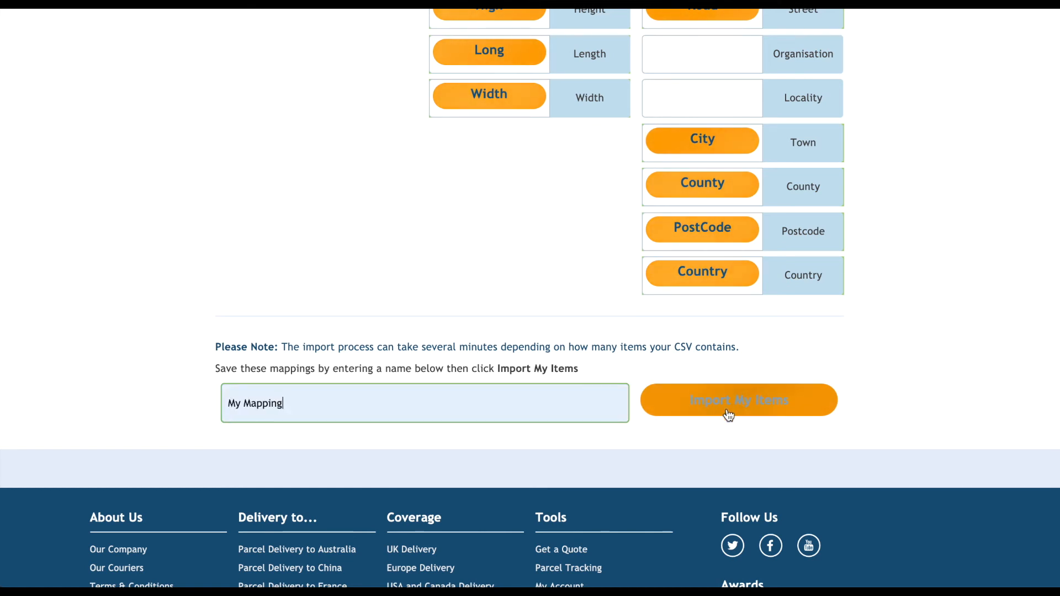
left_click(738, 400)
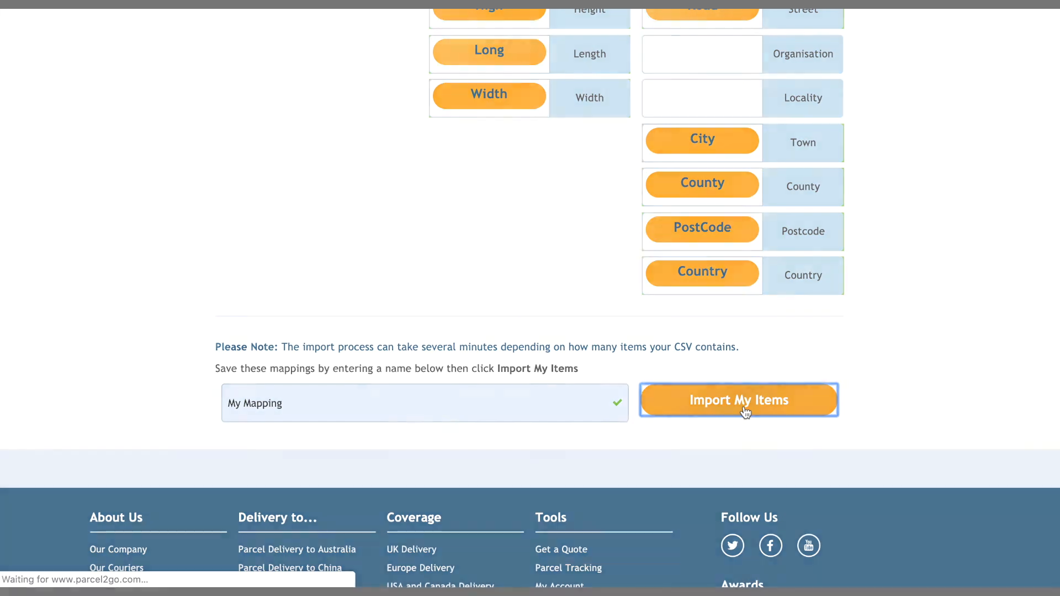
left_click(738, 400)
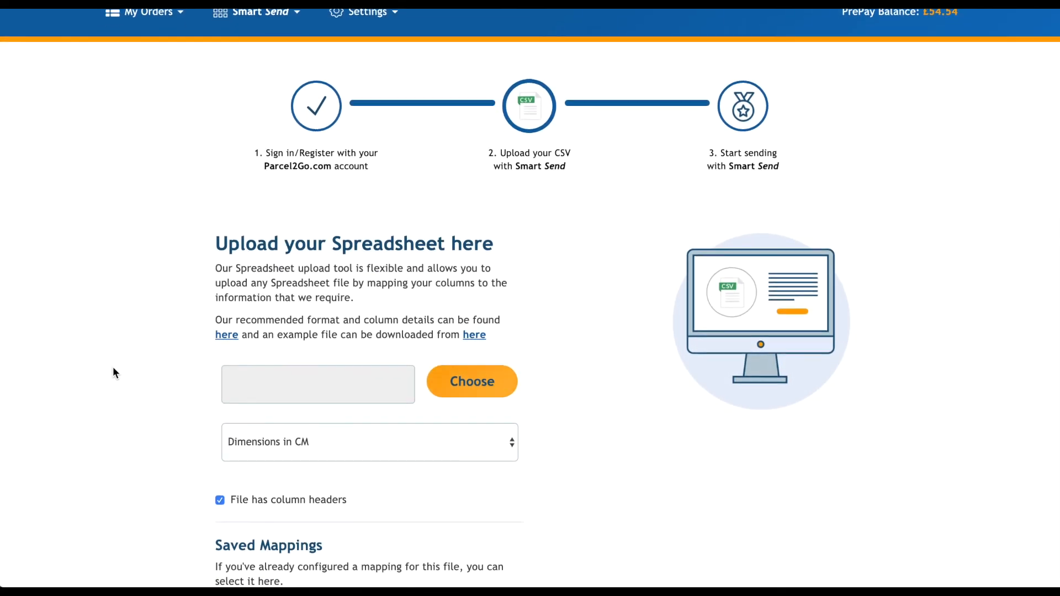
Select 'My Mapping' under Saved Mappings and open its Manage page
scroll("down", 3)
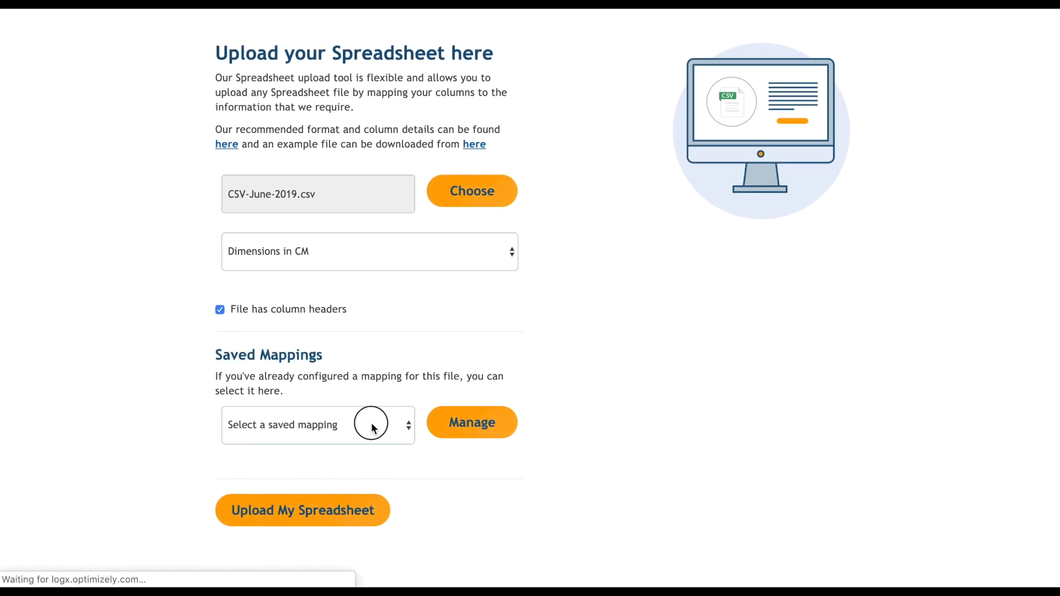
left_click(318, 424)
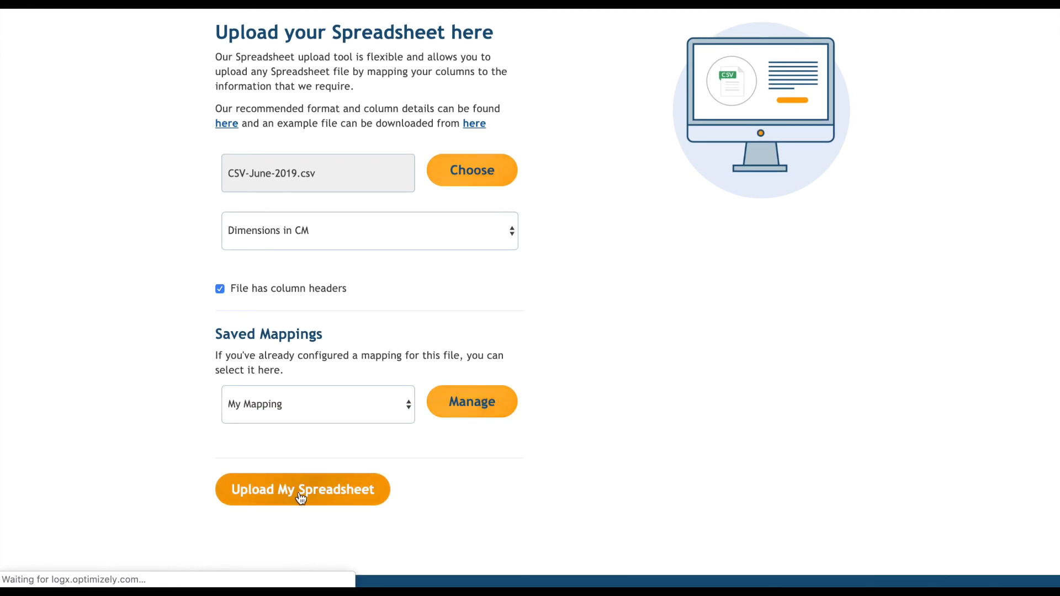
mouse_move(542, 517)
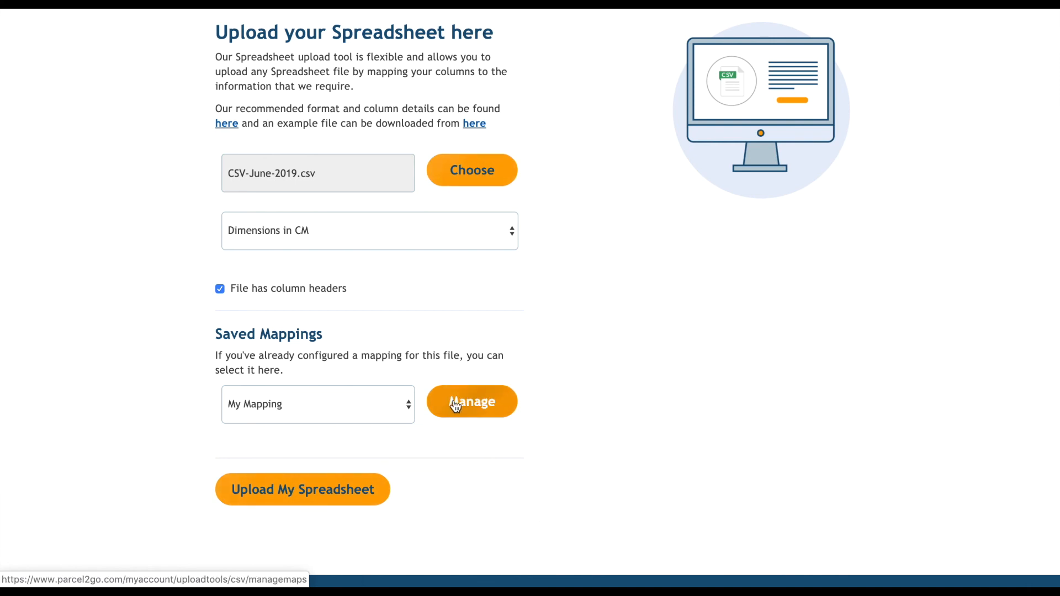
left_click(471, 401)
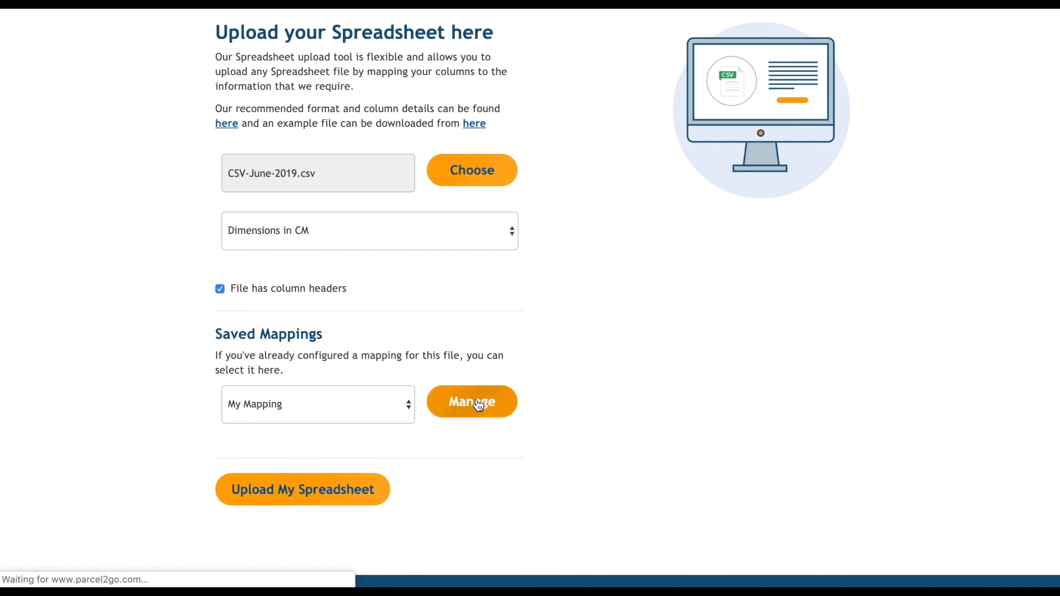
left_click(470, 401)
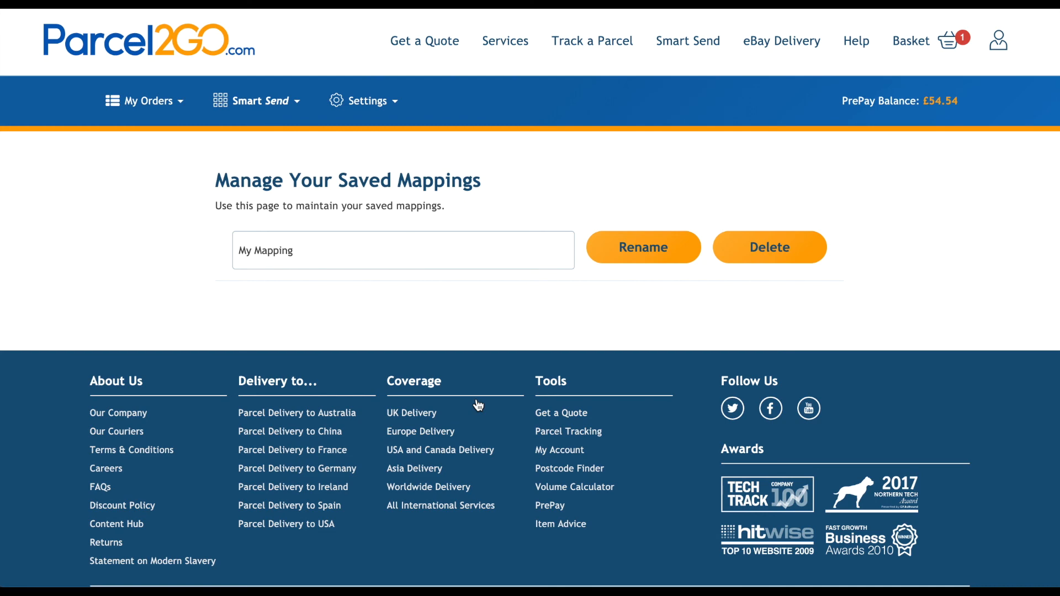